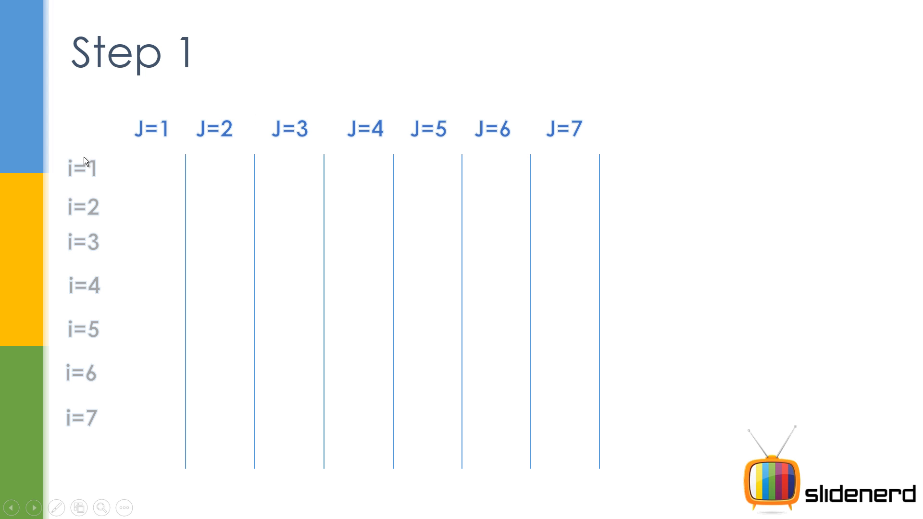
mouse_move(505, 132)
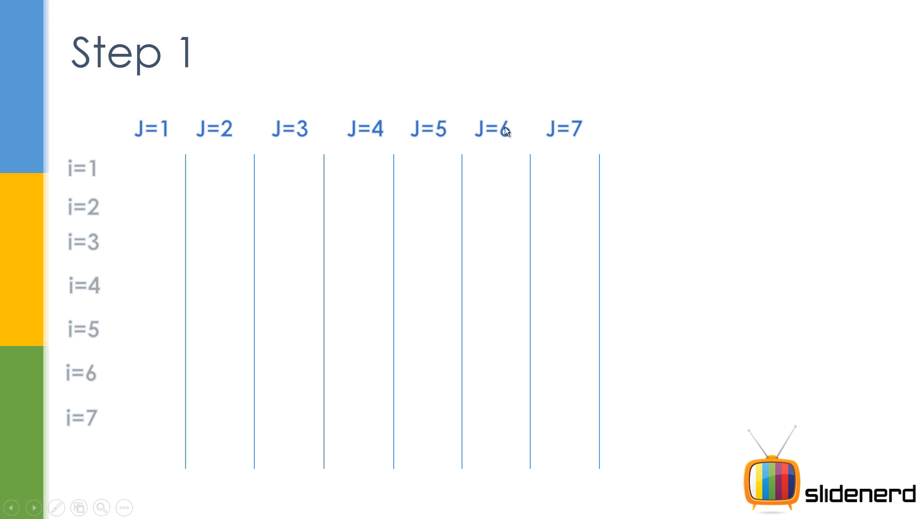
mouse_move(624, 151)
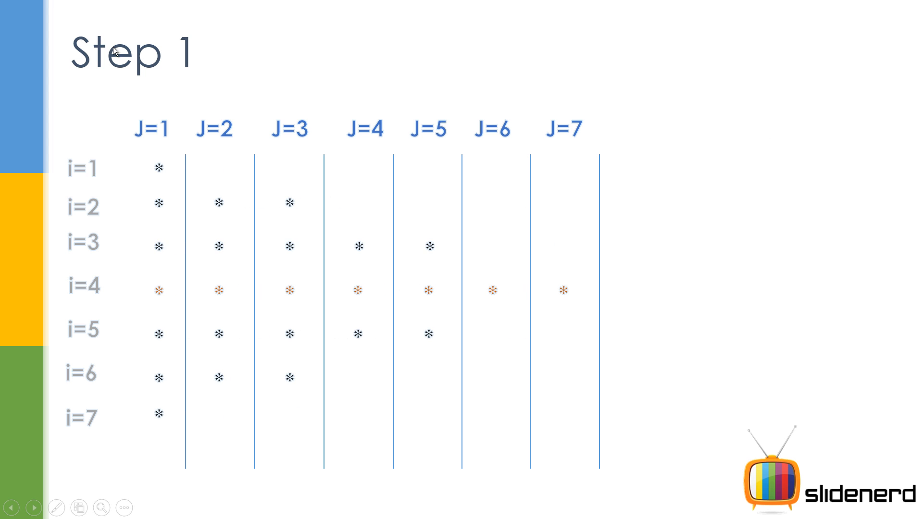
mouse_move(227, 207)
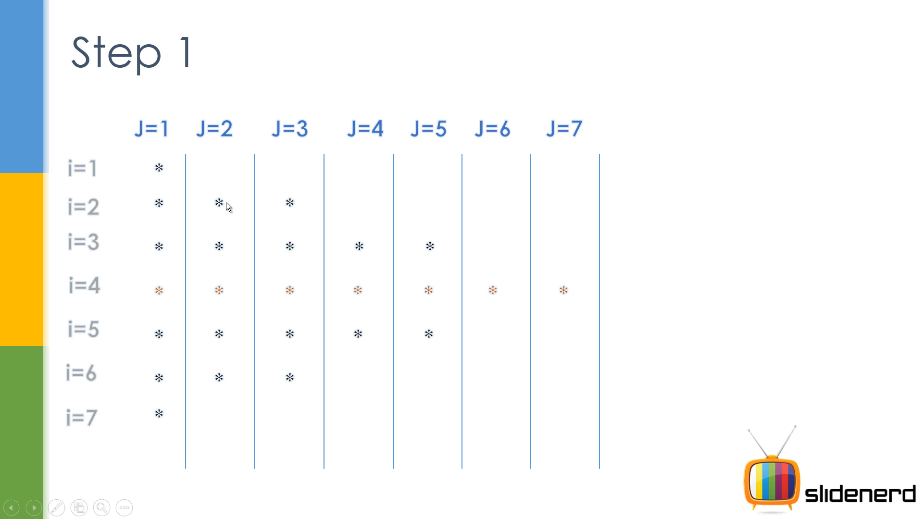
mouse_move(419, 266)
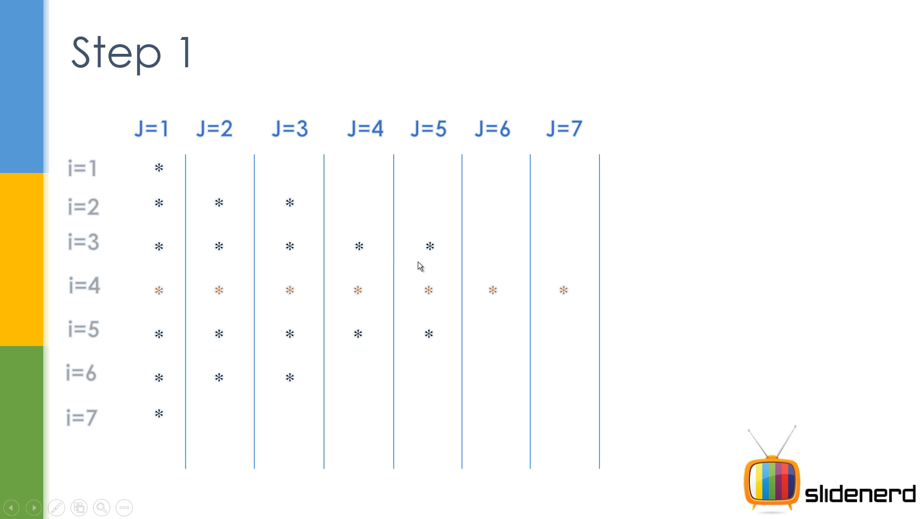
mouse_move(426, 341)
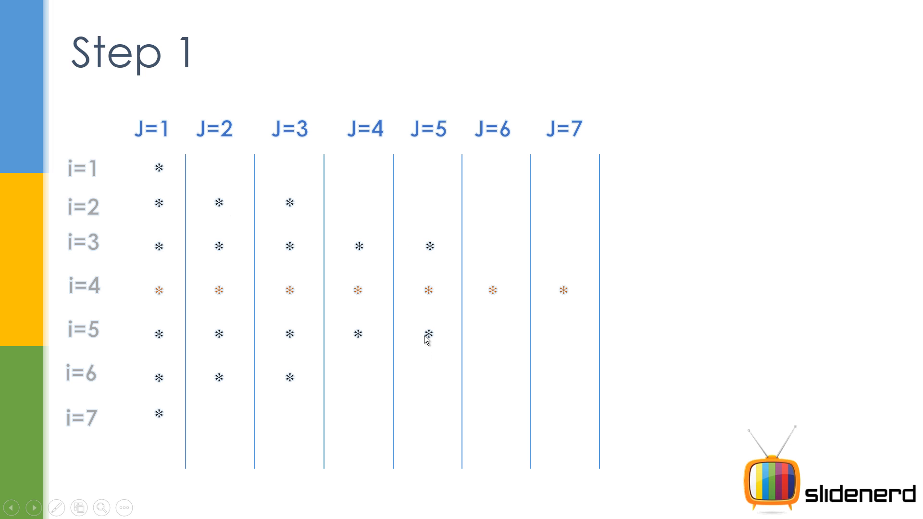
mouse_move(579, 394)
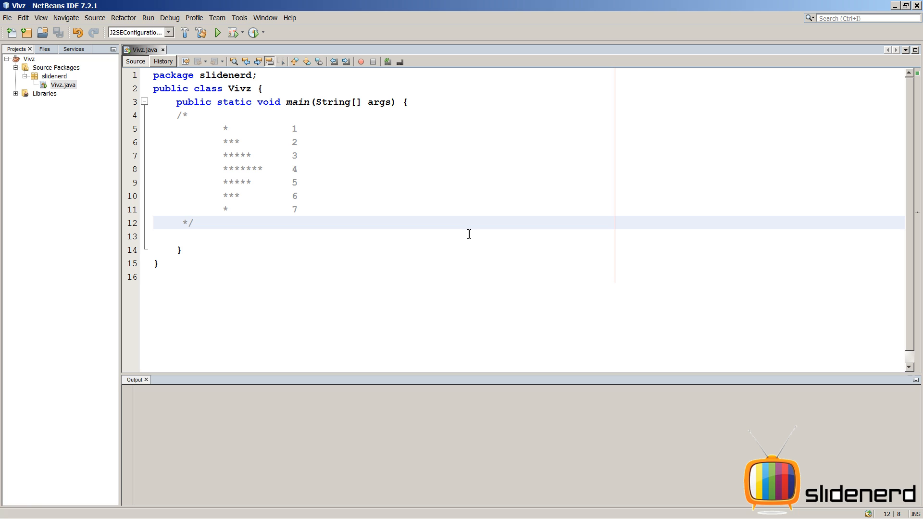
Add System.out.print("*"); on a new line below the diamond comment
click(193, 222)
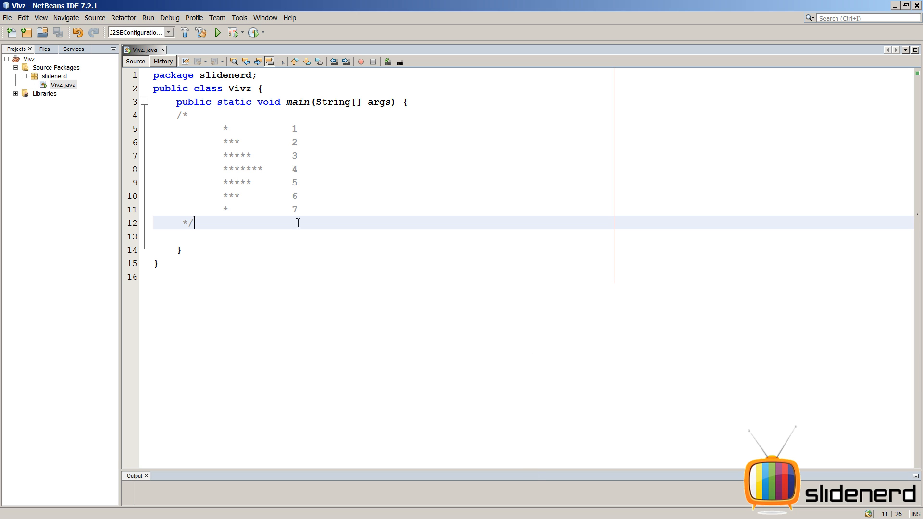
key(enter)
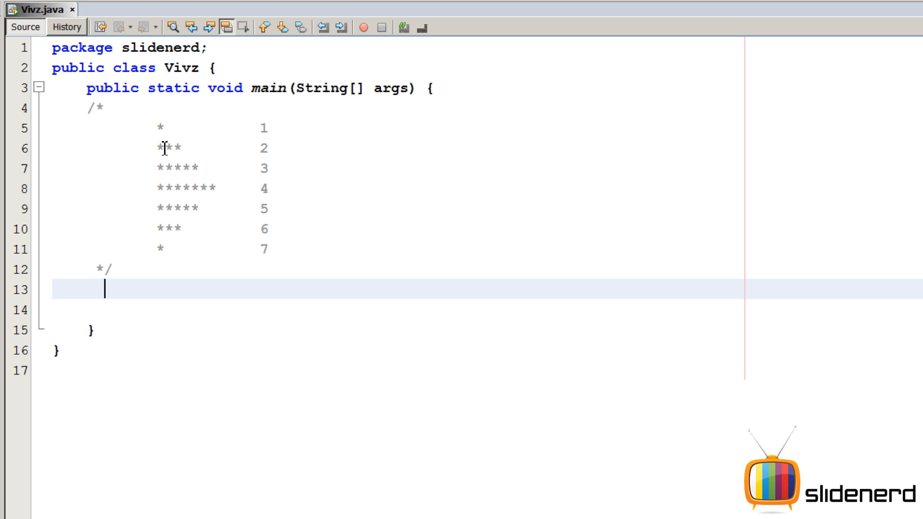
click(159, 128)
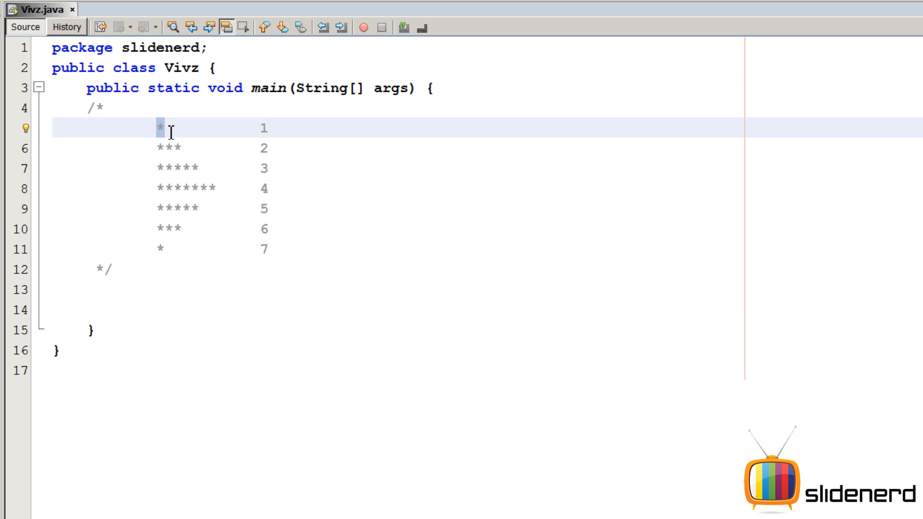
text(Syuste)
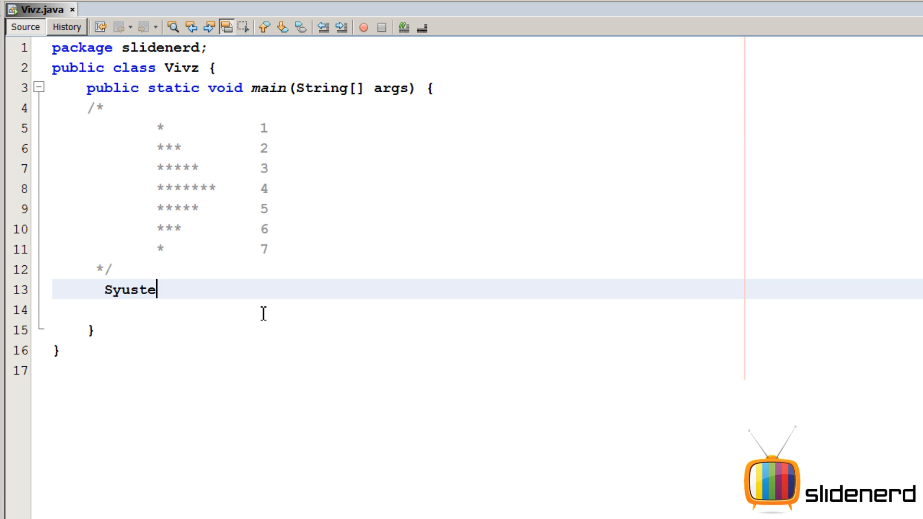
text(System.out)
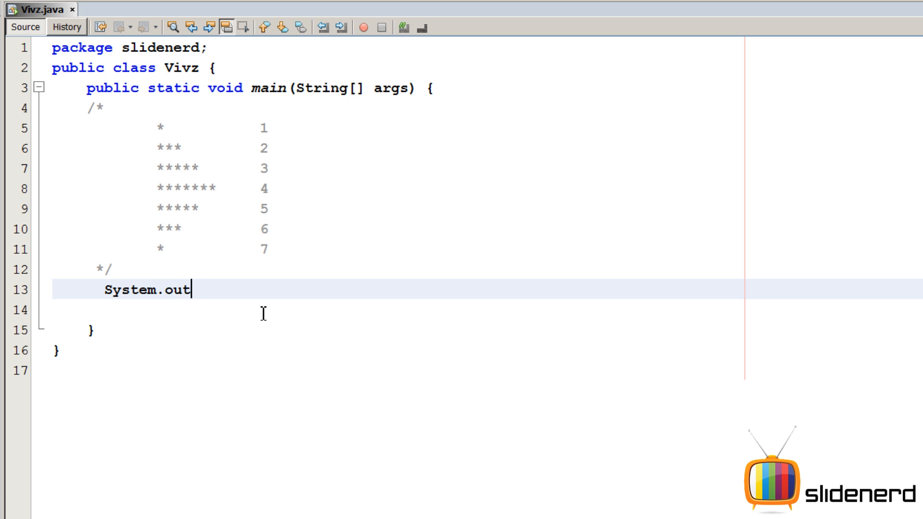
text(.print();)
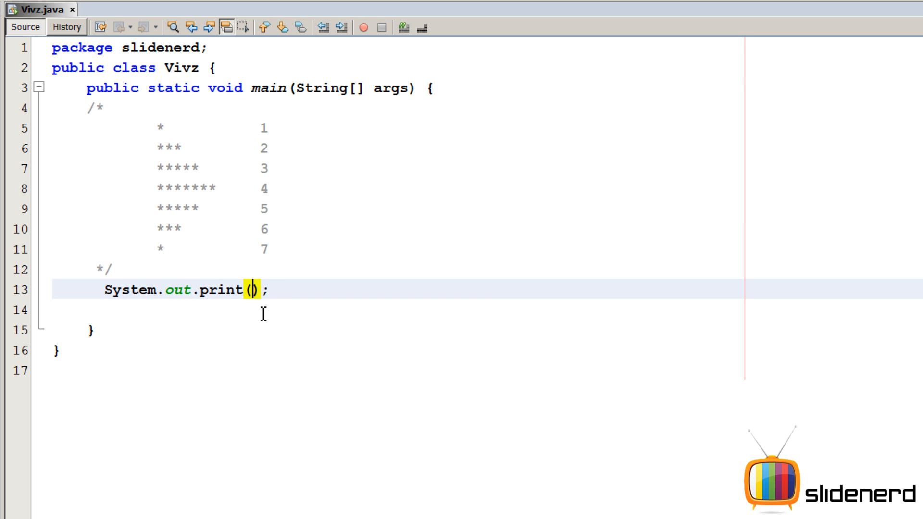
text("*")
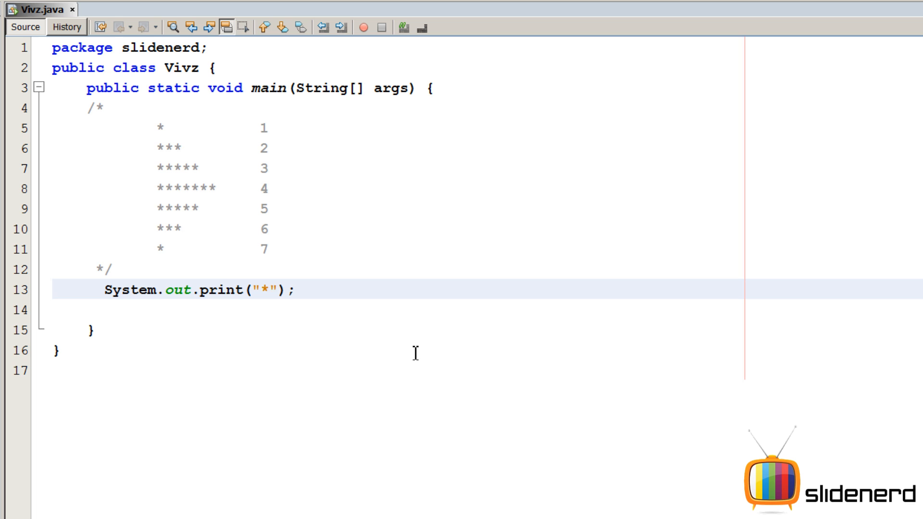
click(270, 288)
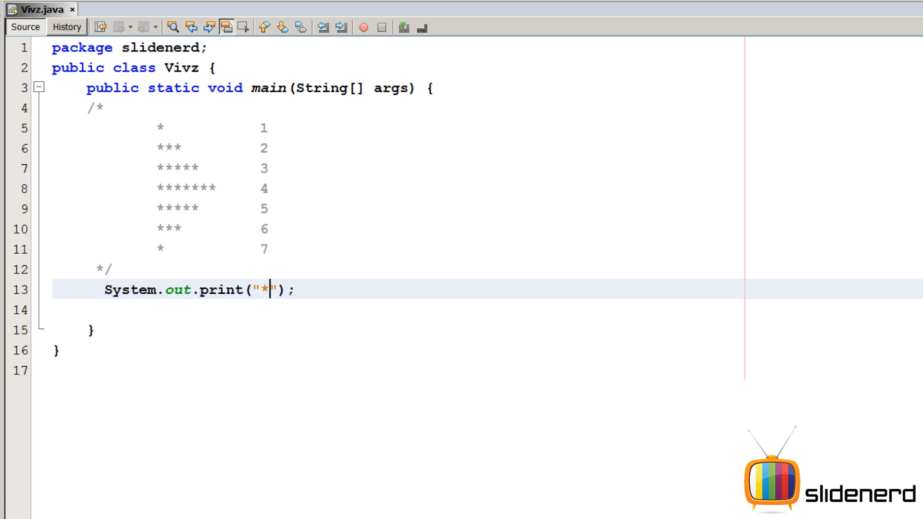
mouse_move(419, 358)
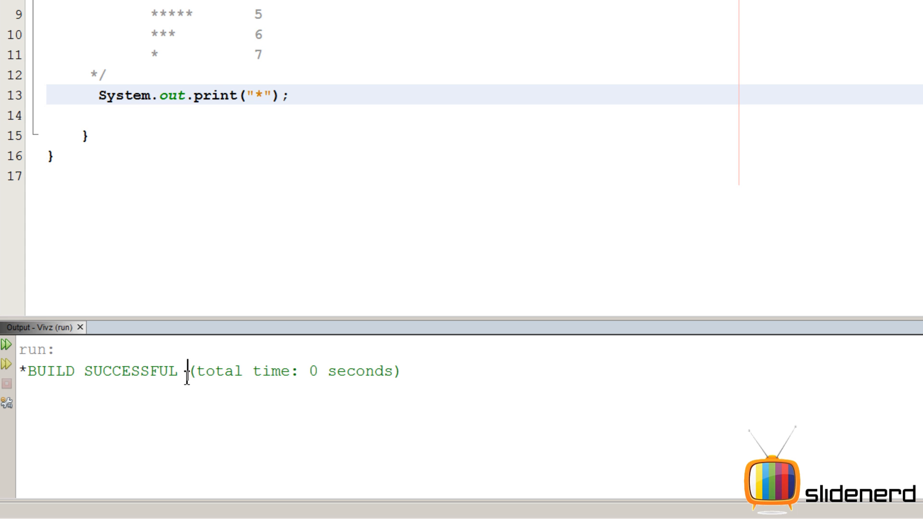
Wrap the star print in a loop header for(int j=1;j<=3;j++)
scroll(up, 3)
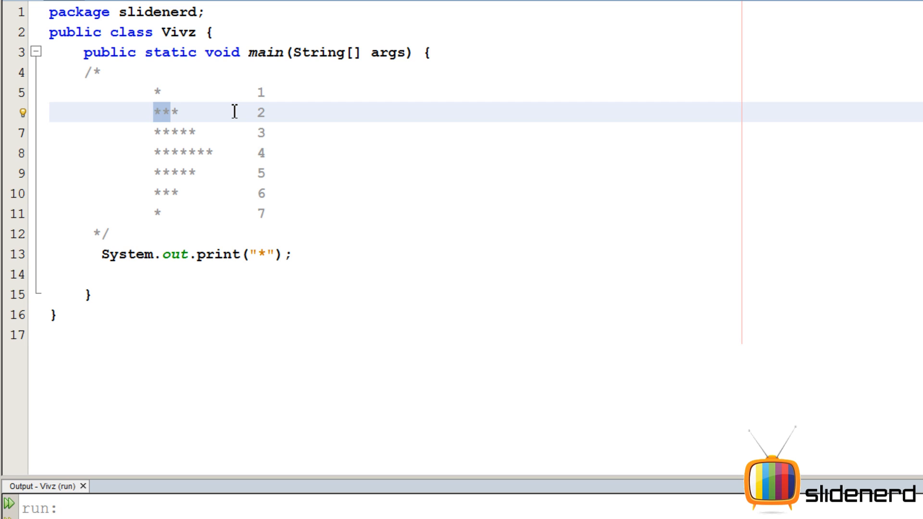
click(171, 112)
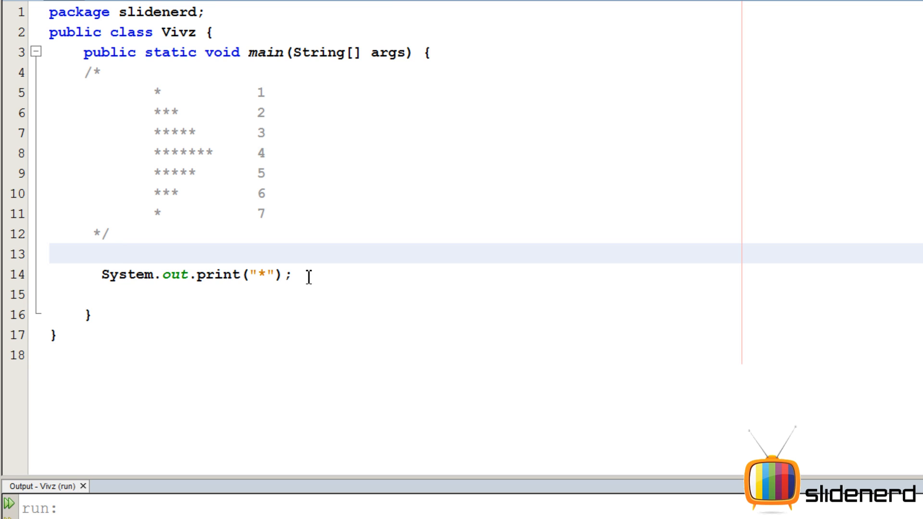
text(for(int)
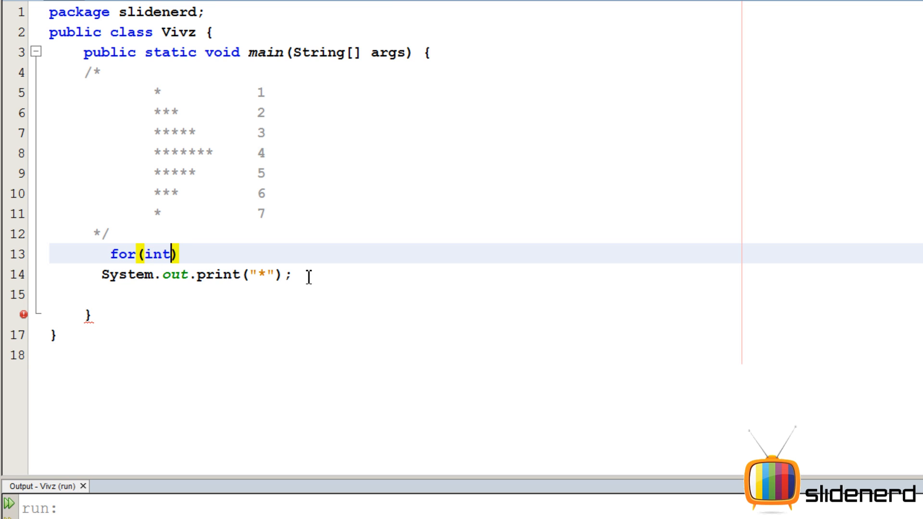
text(j=1;j<)
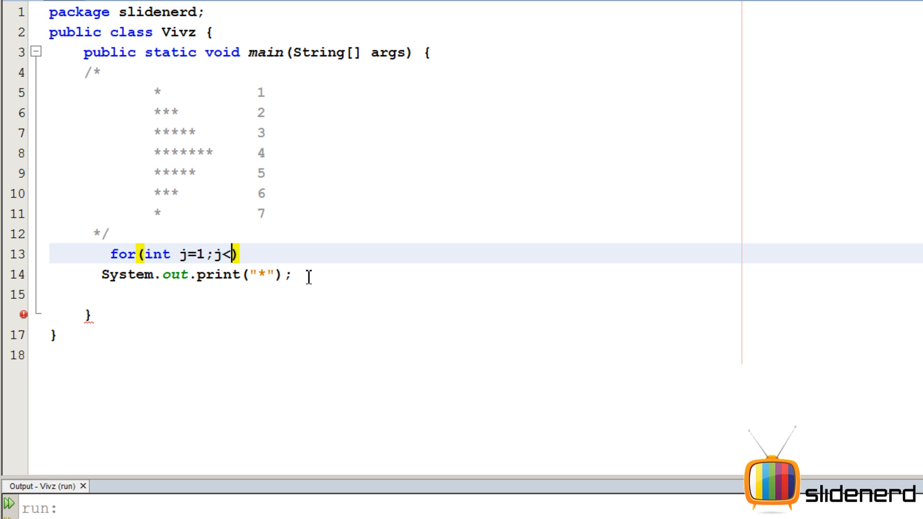
text(=3;j++)
text({)
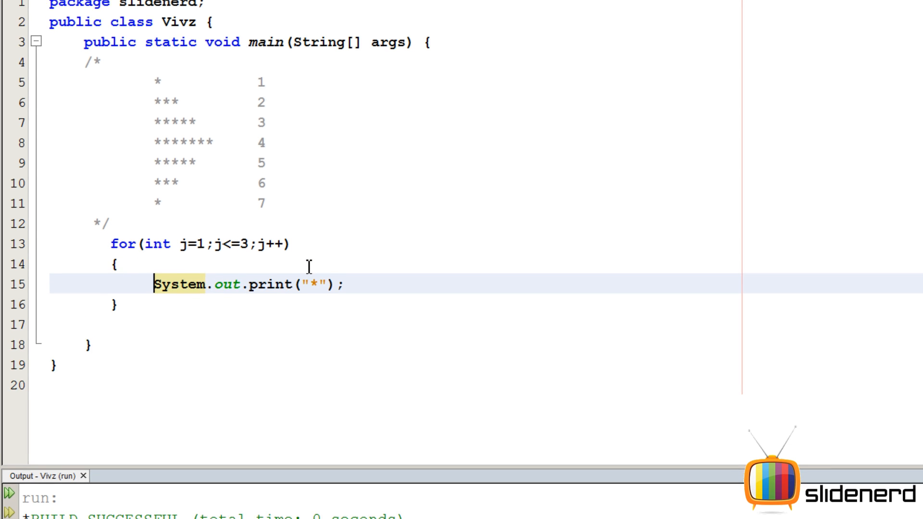
Add the outer loop header for(int i=1;i<=7;i++) above the j loop
scroll(down, 3)
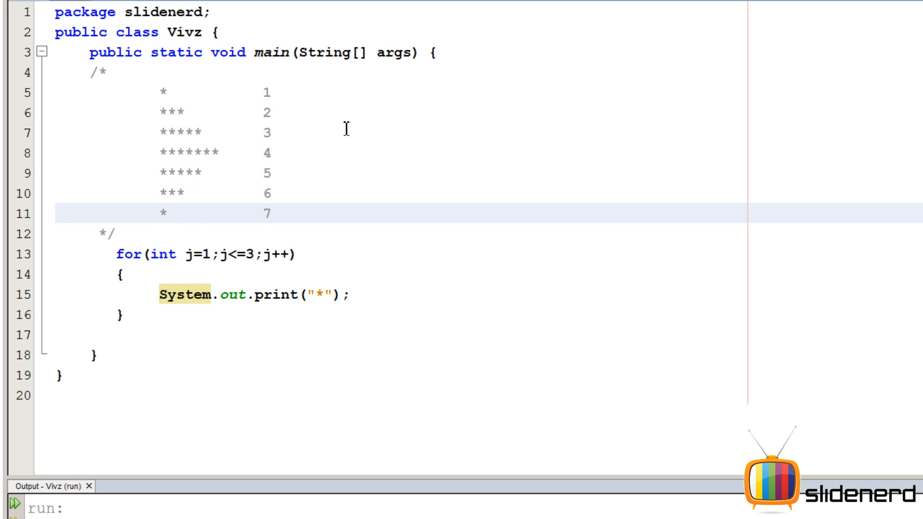
text(for(int i=)
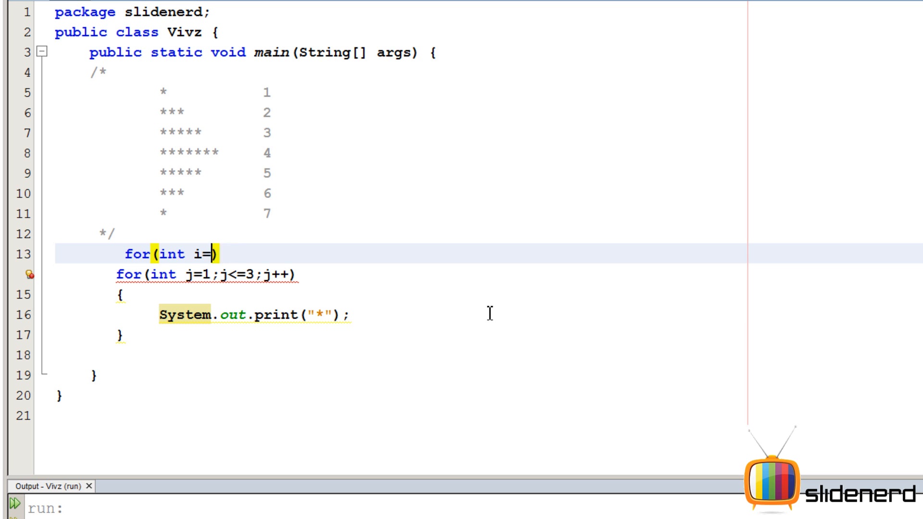
text(1;i<=7)
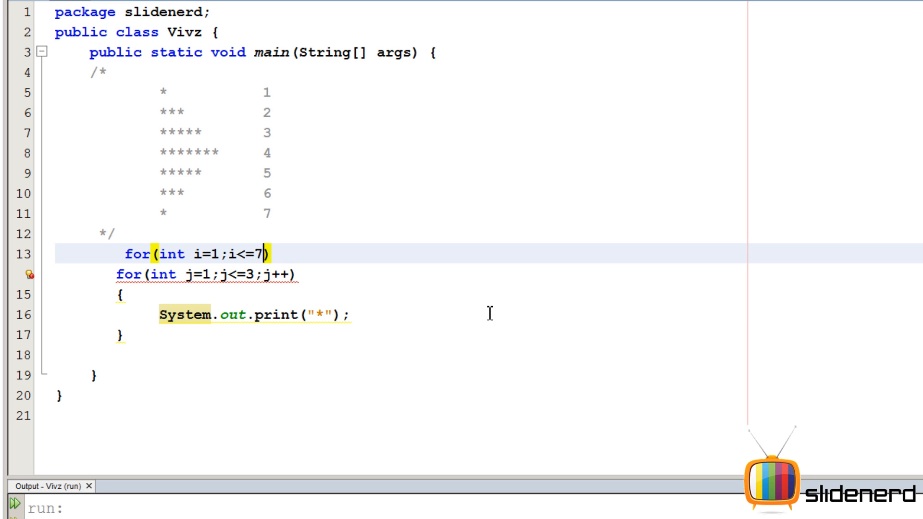
text(;i++)
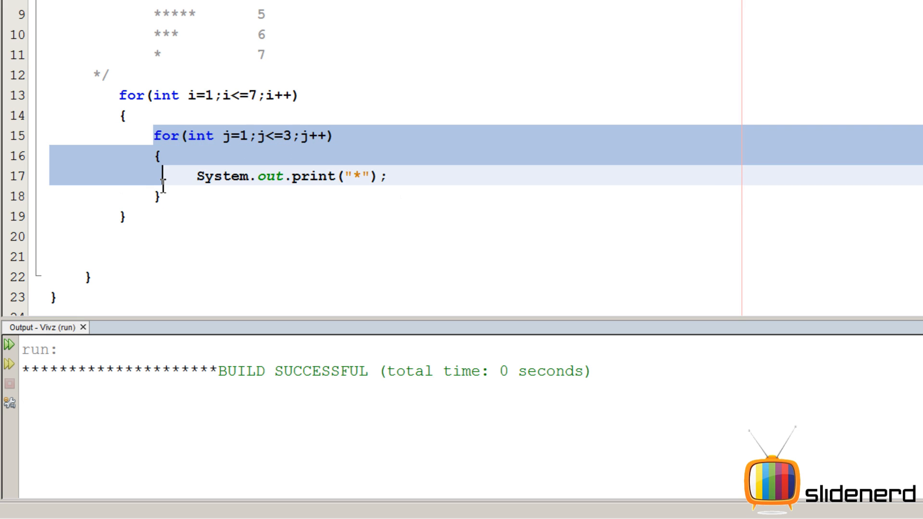
Add System.out.println(); after the inner loop so each row ends with a line break
text(Sys)
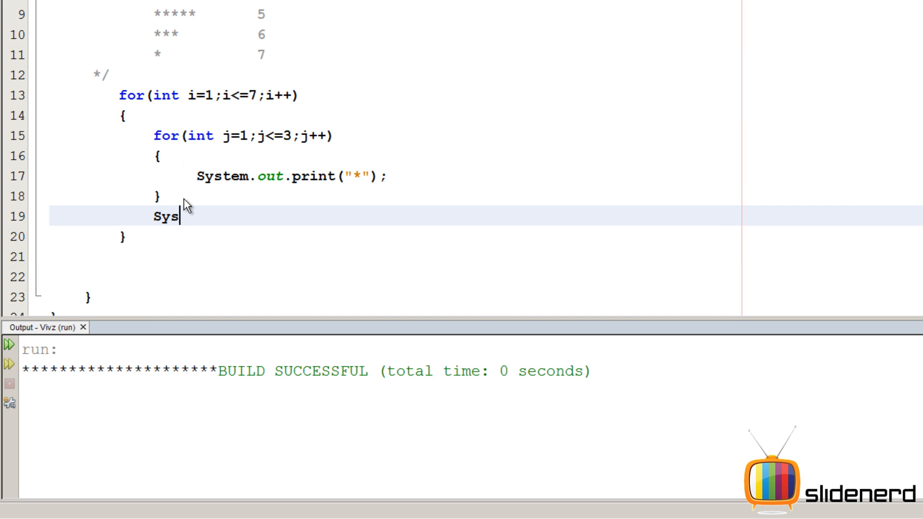
text(tem.out.print)
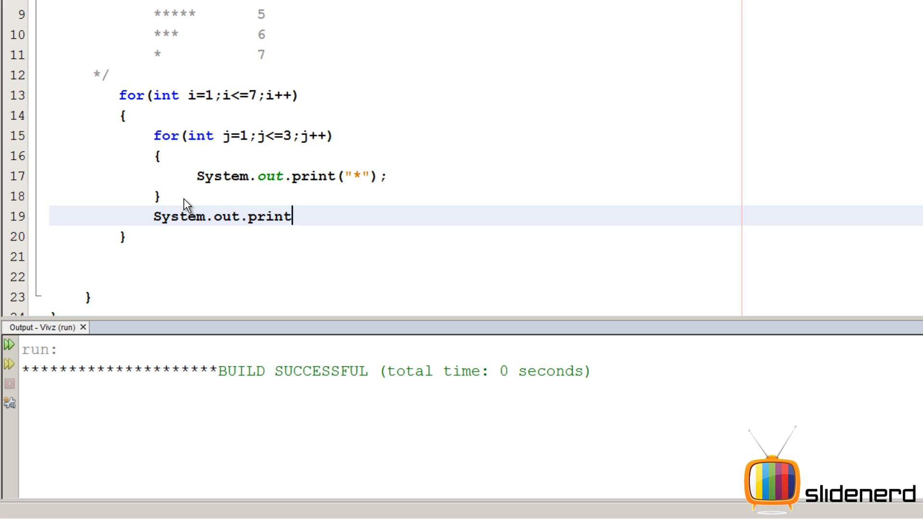
text(ln())
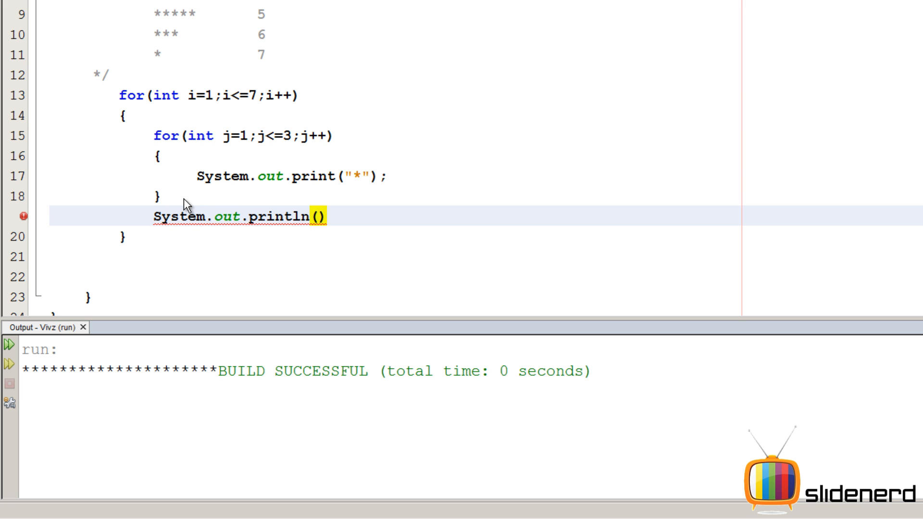
text(;)
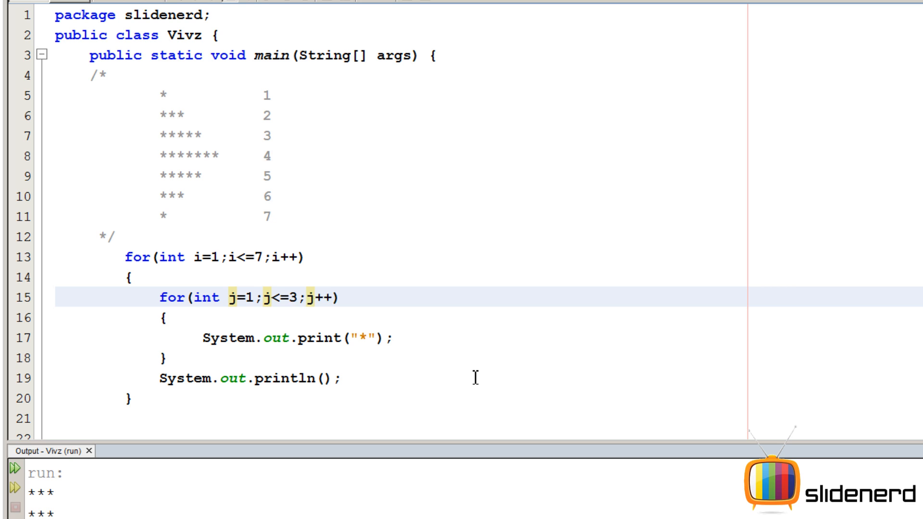
Replace the inner loop limit 3 with noOfColumns and declare int noOfColumns=1;
key(Backspace)
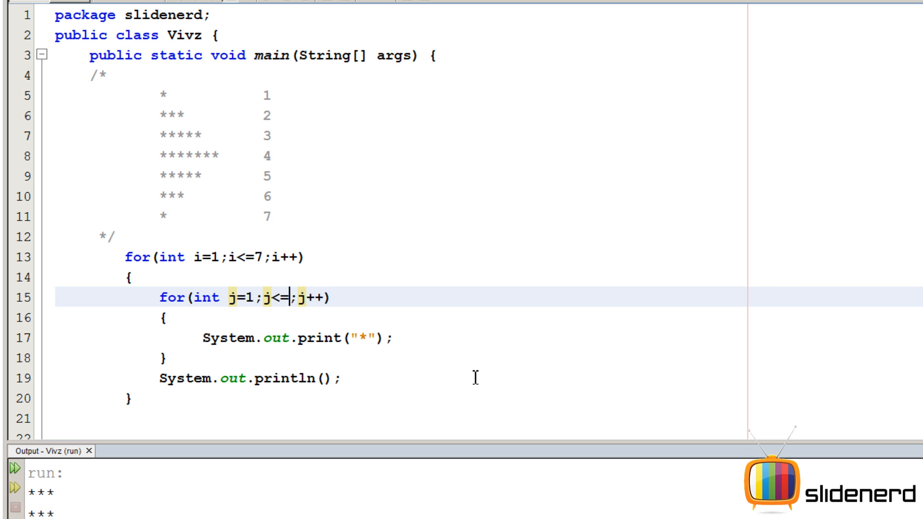
text(n)
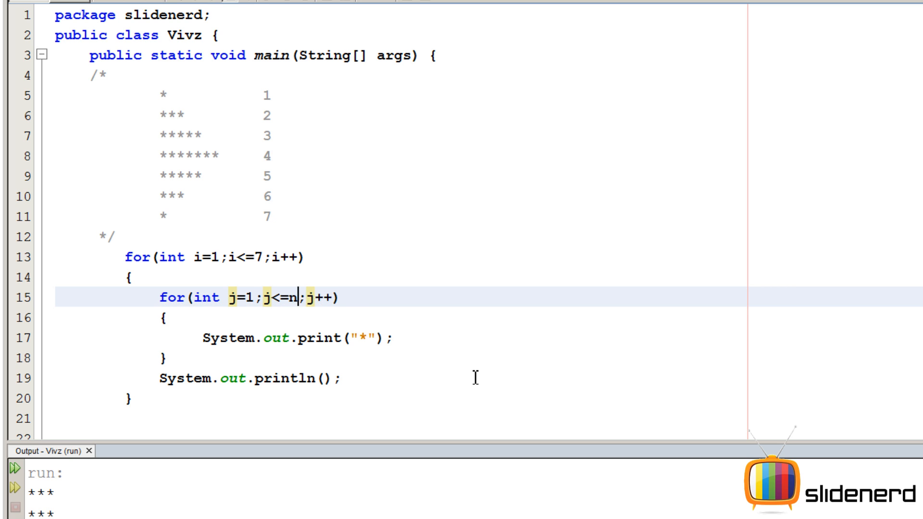
text(noOfCo)
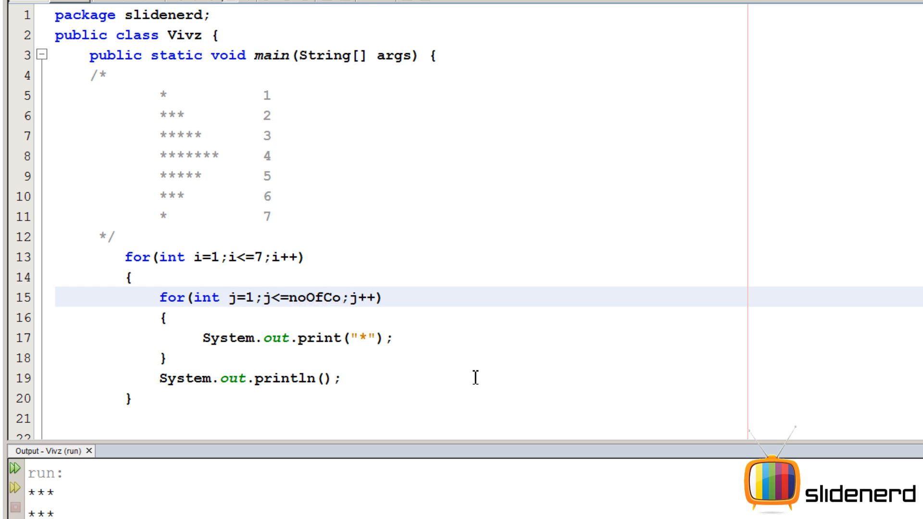
text(int no)
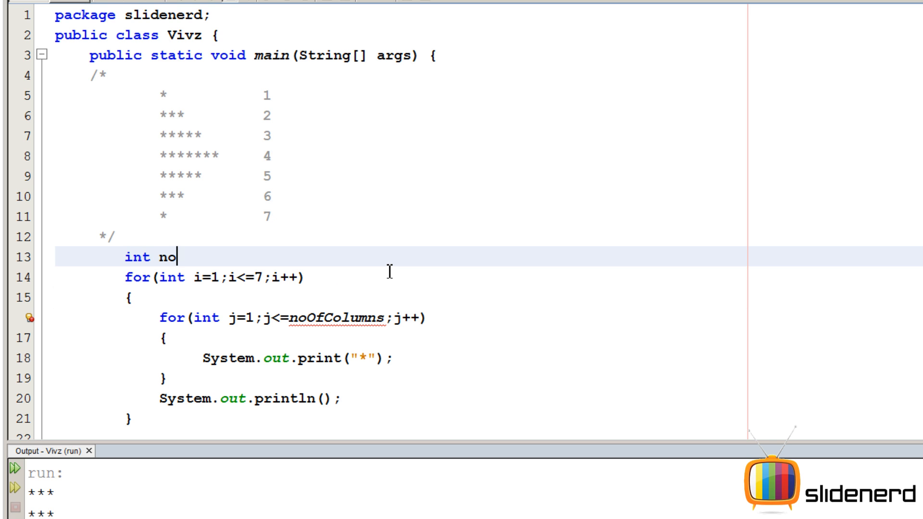
text(OfColumns=1;)
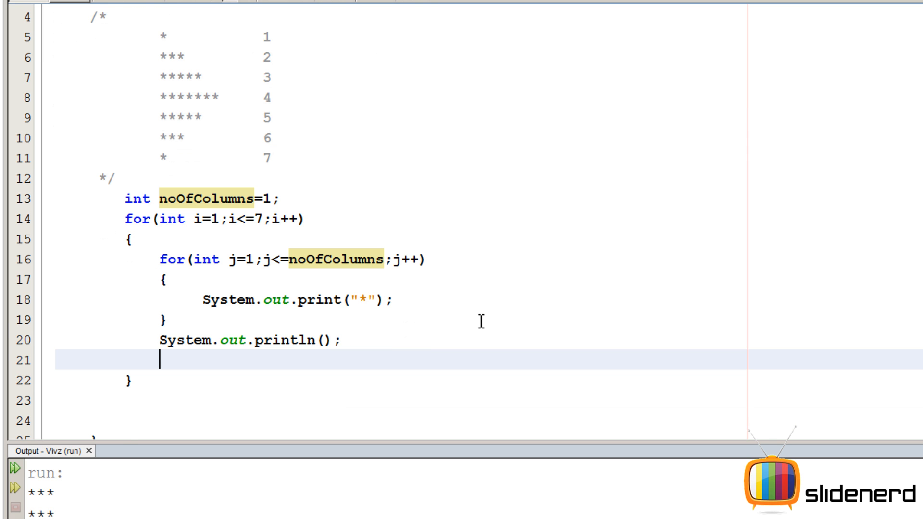
Add noOfColumns=noOfColumns+2; after the println statement
text(noOfColumns)
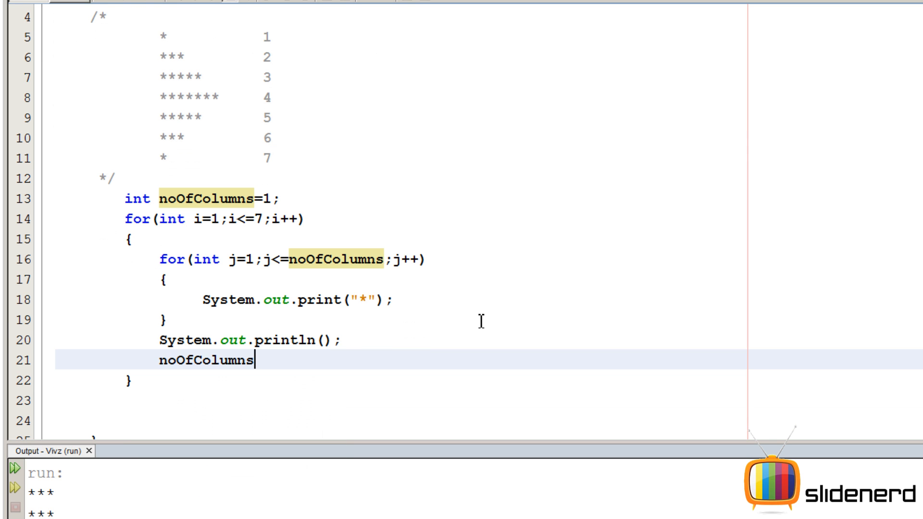
text(=noOfColumns)
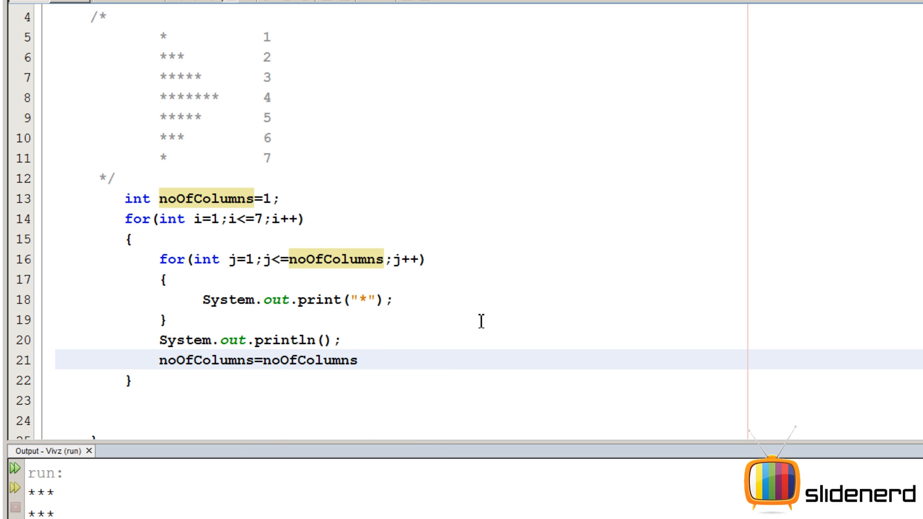
text(+)
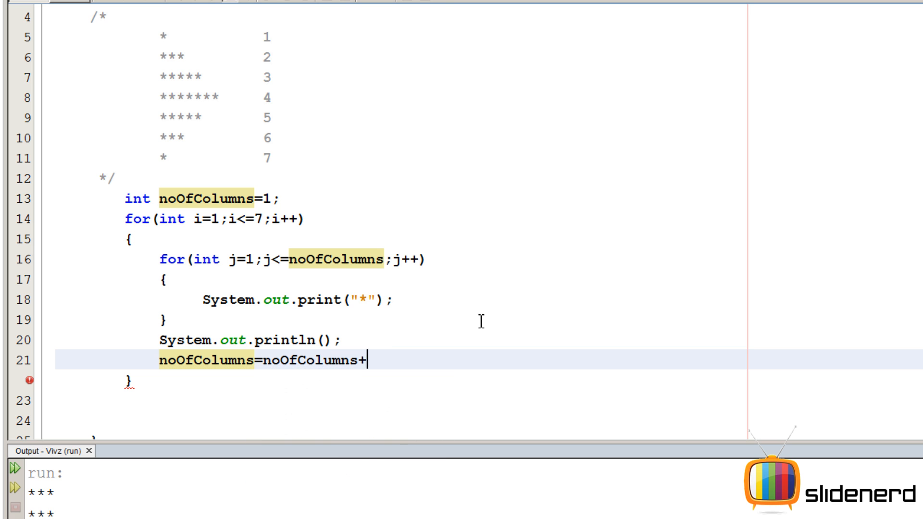
text(2;)
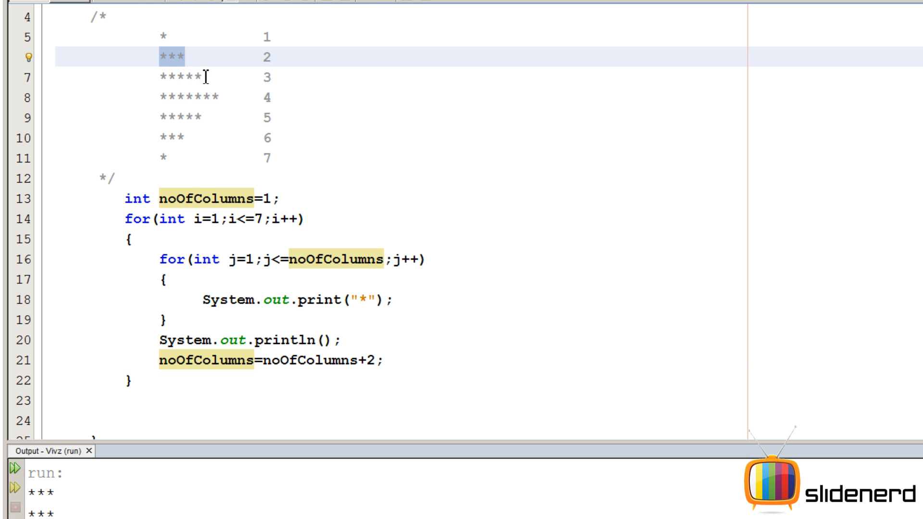
Run the project and view seven rows of 1 to 13 stars in Output
click(223, 117)
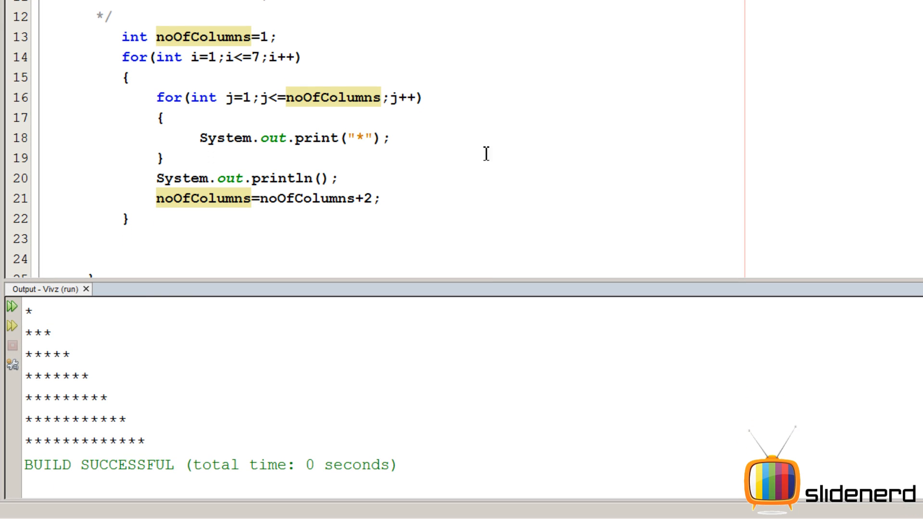
mouse_move(42, 307)
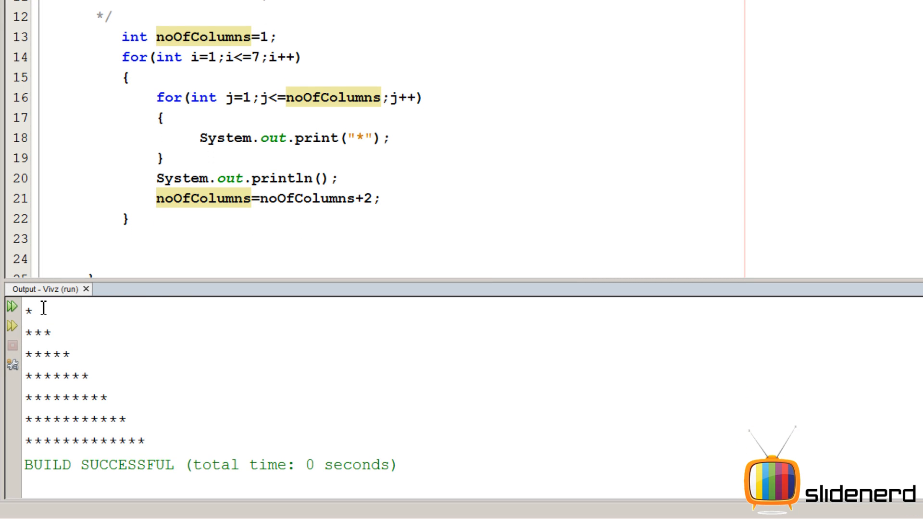
double_click(68, 397)
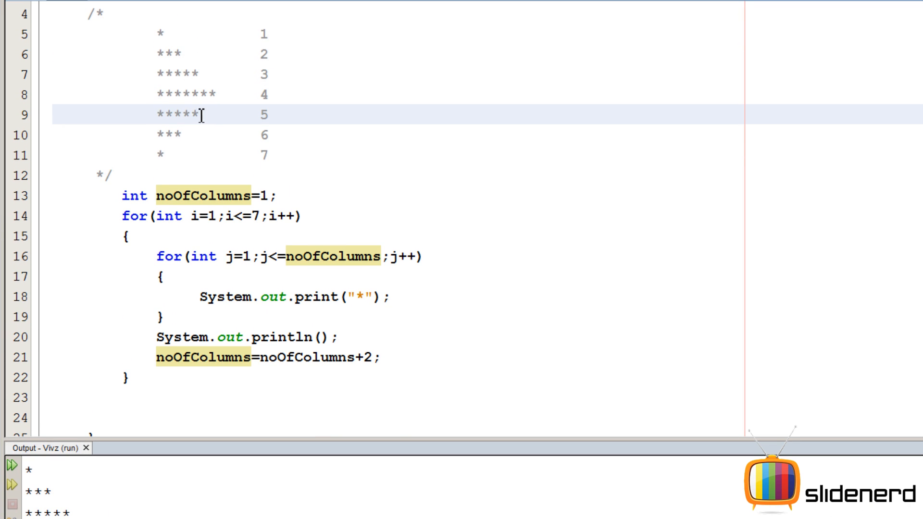
Insert a blank line between the println and the noOfColumns increment
click(172, 155)
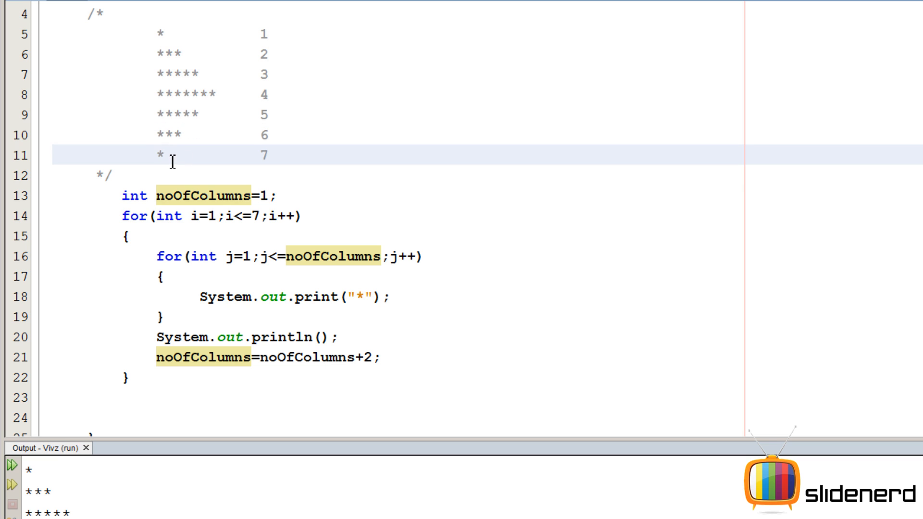
click(112, 174)
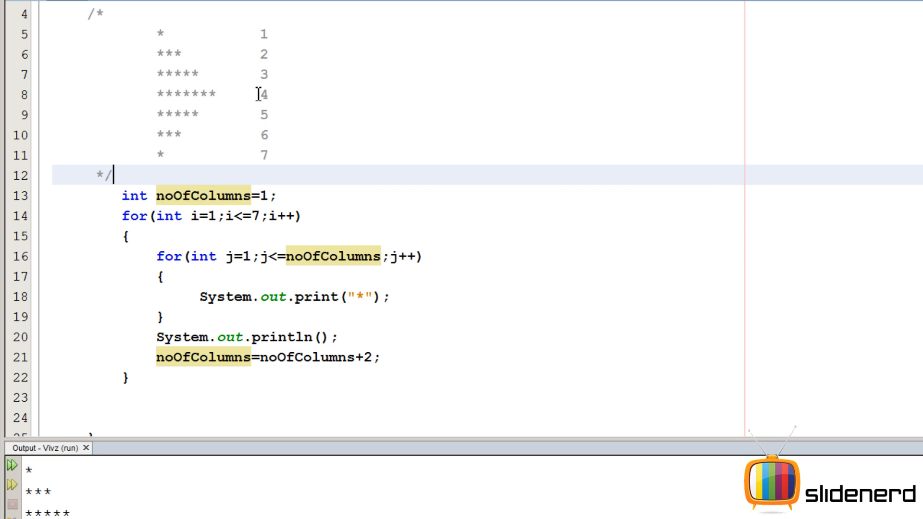
click(257, 93)
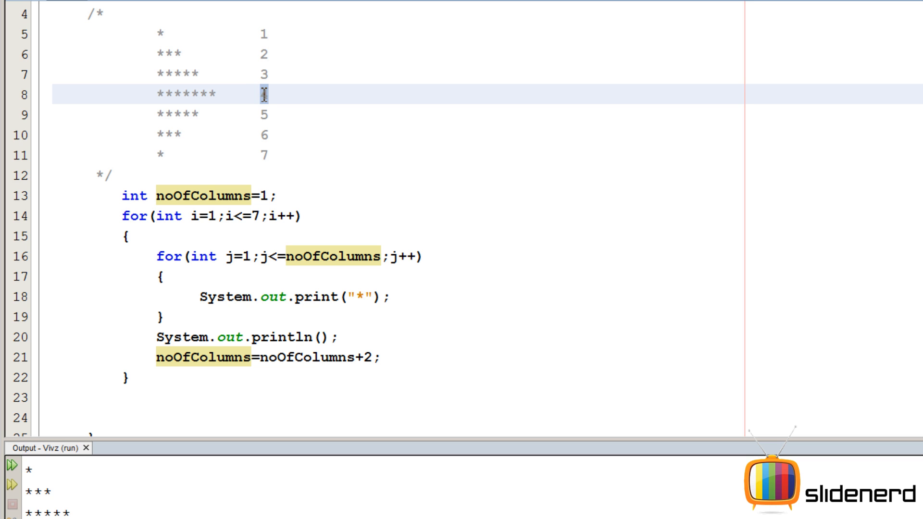
click(364, 337)
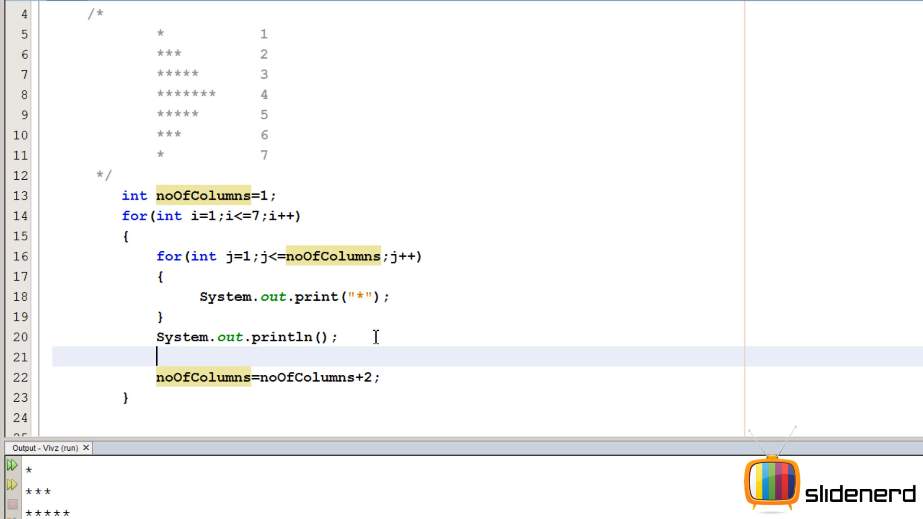
Add if(i<4) growing noOfColumns by 2, else shrinking it by 2
text(if(i)
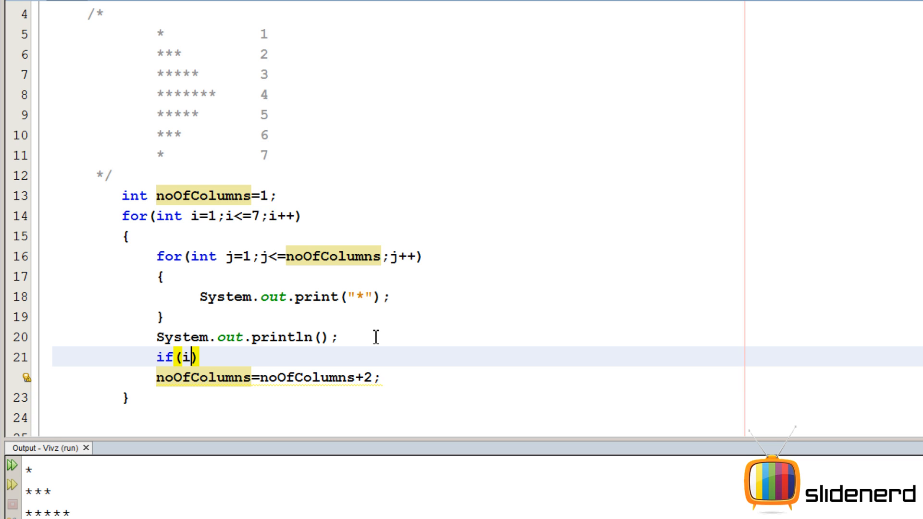
text(<4))
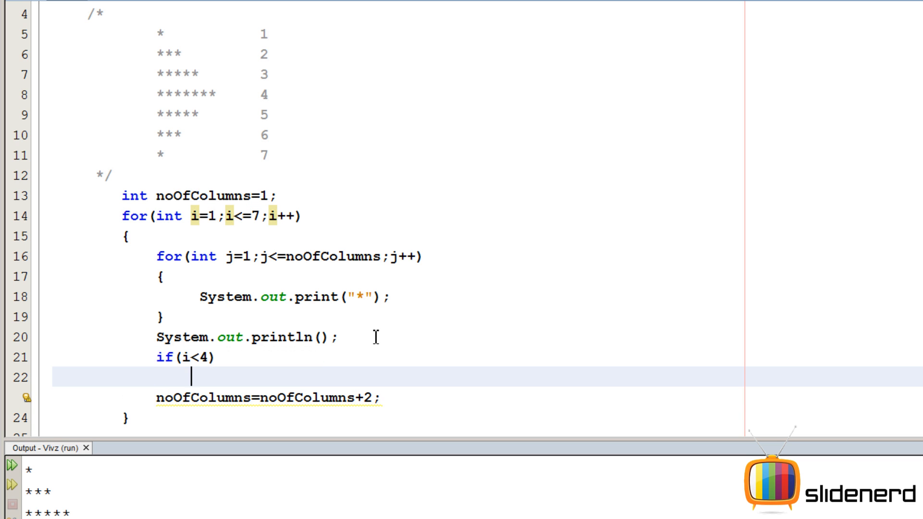
text({)
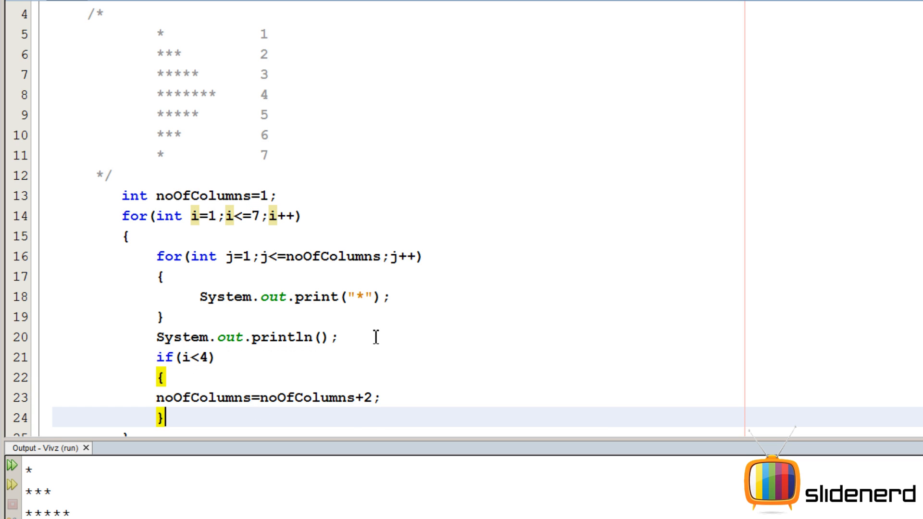
text(e)
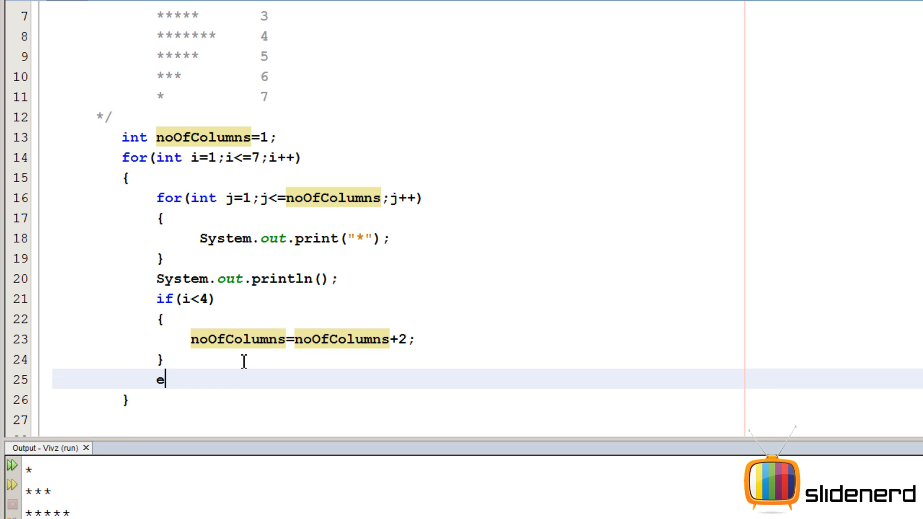
text(lse)
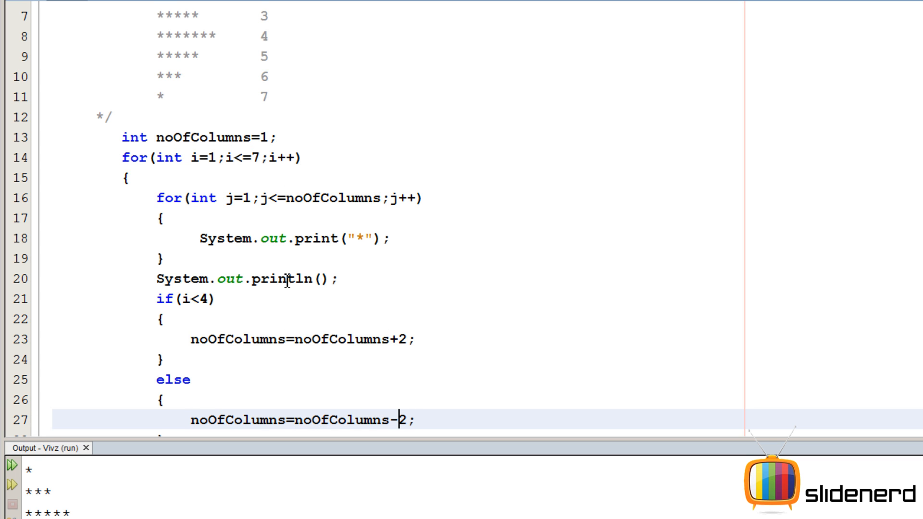
scroll(down, 3)
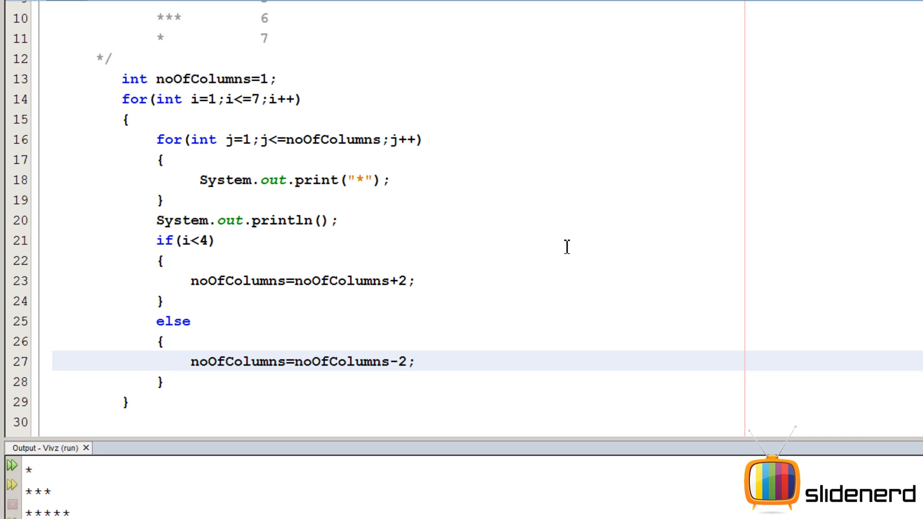